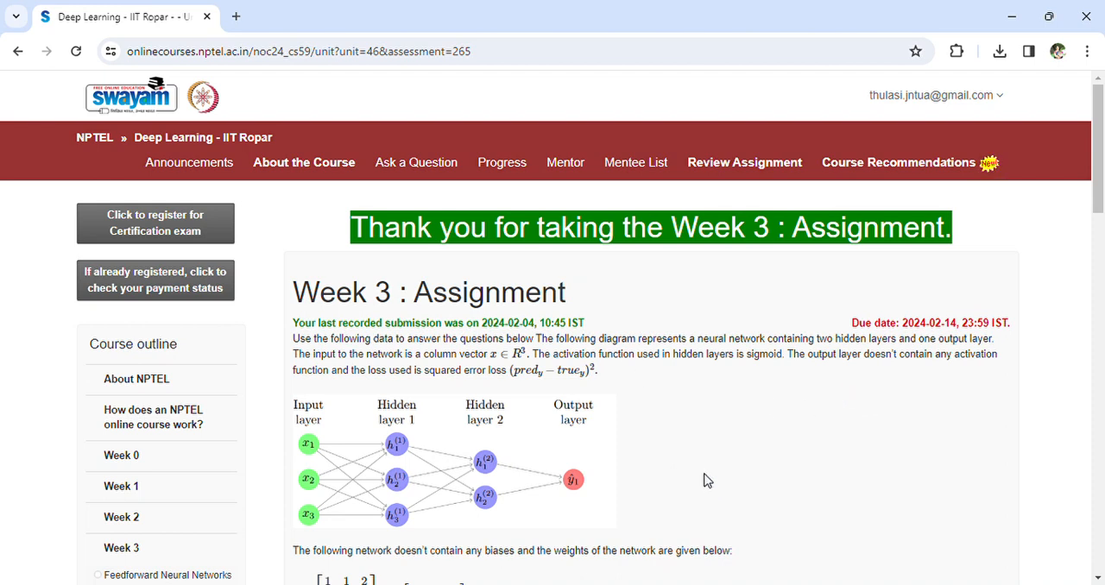
pyautogui.moveTo(720, 458)
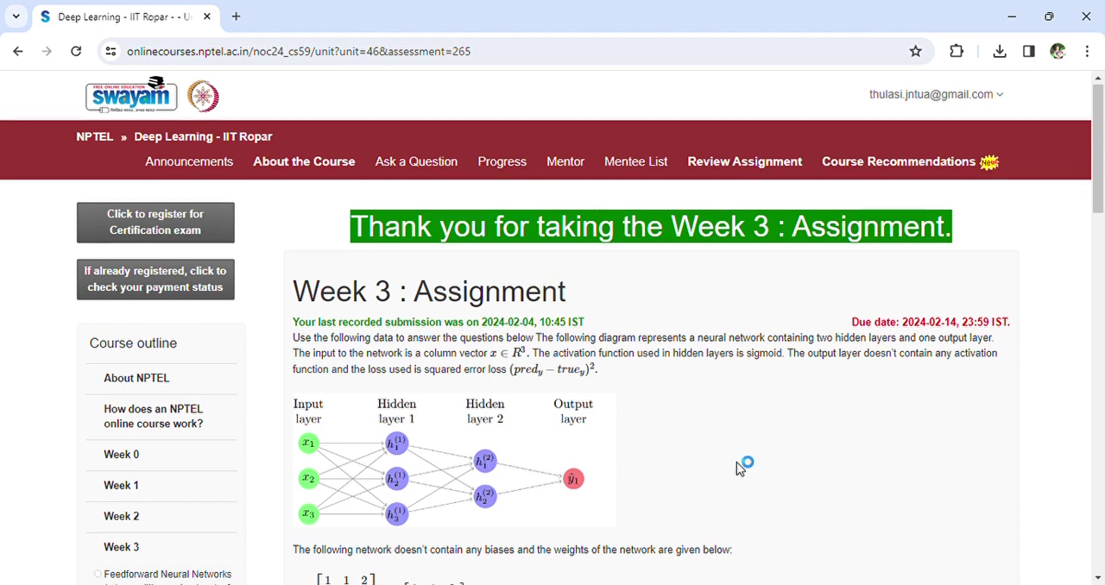
# Scroll down past questions 6 and 7, both showing 1.41, to the entropy question 8.
pyautogui.scroll(-3)
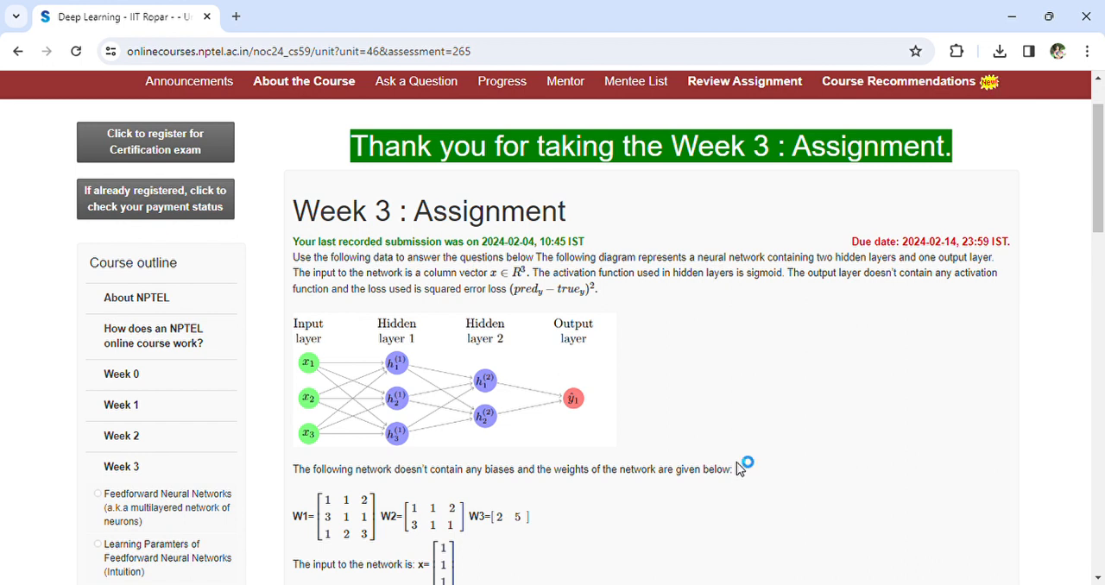
pyautogui.moveTo(596, 378)
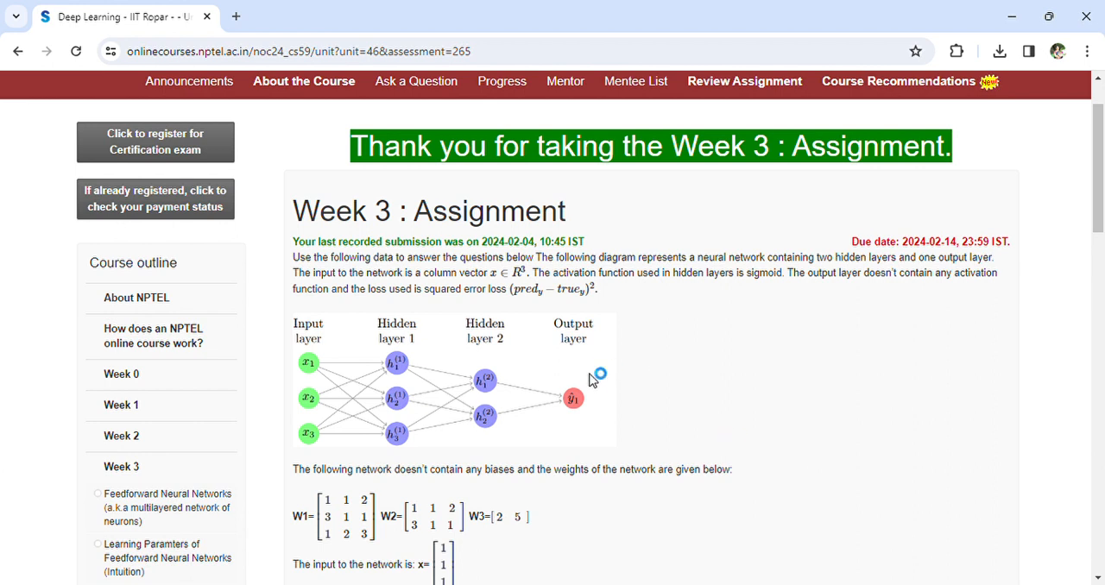
pyautogui.moveTo(473, 358)
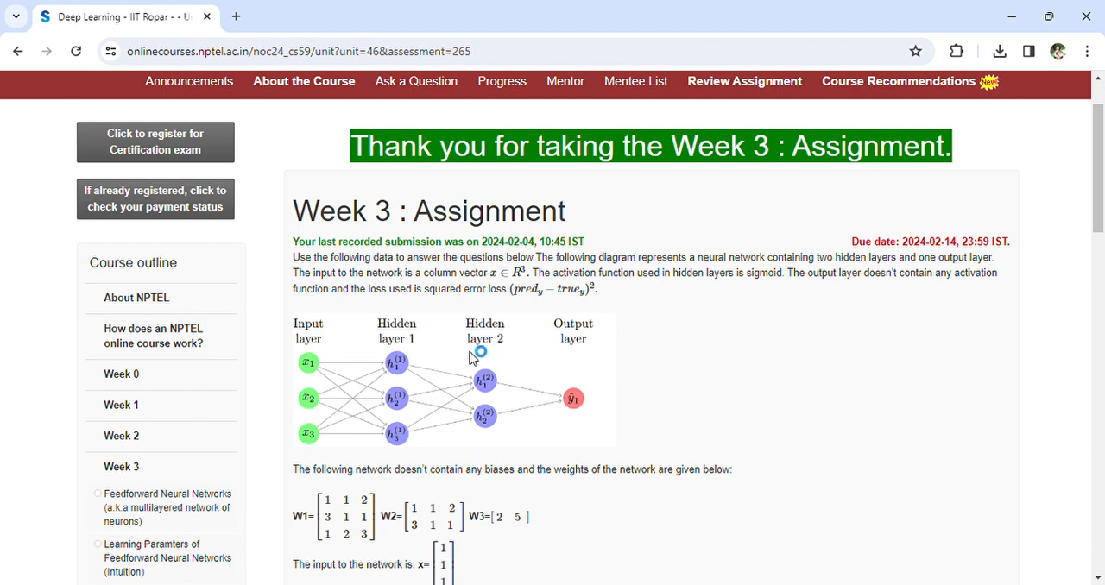
pyautogui.moveTo(528, 446)
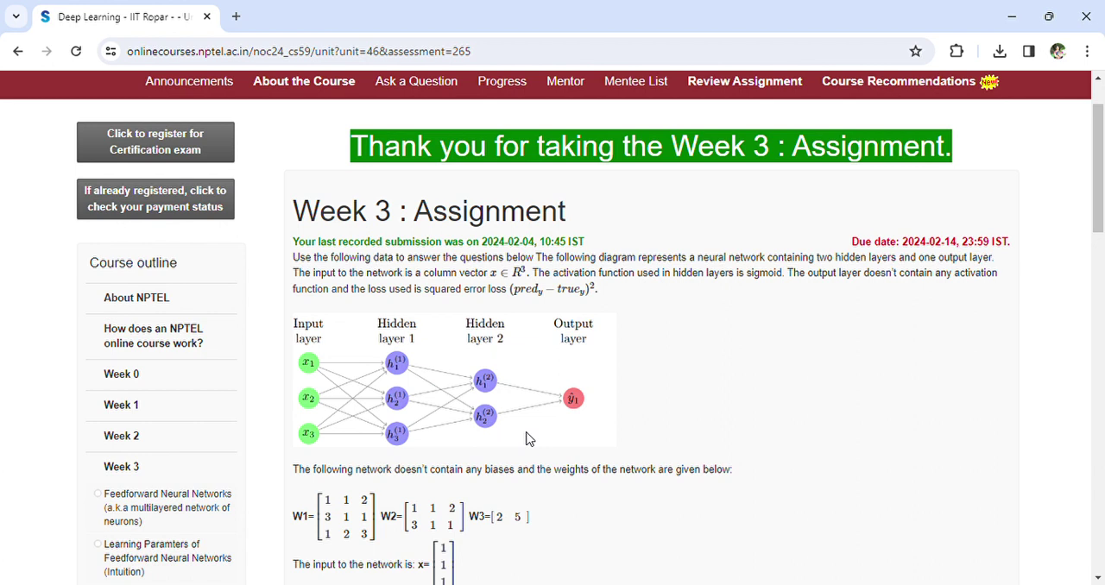
pyautogui.scroll(-3)
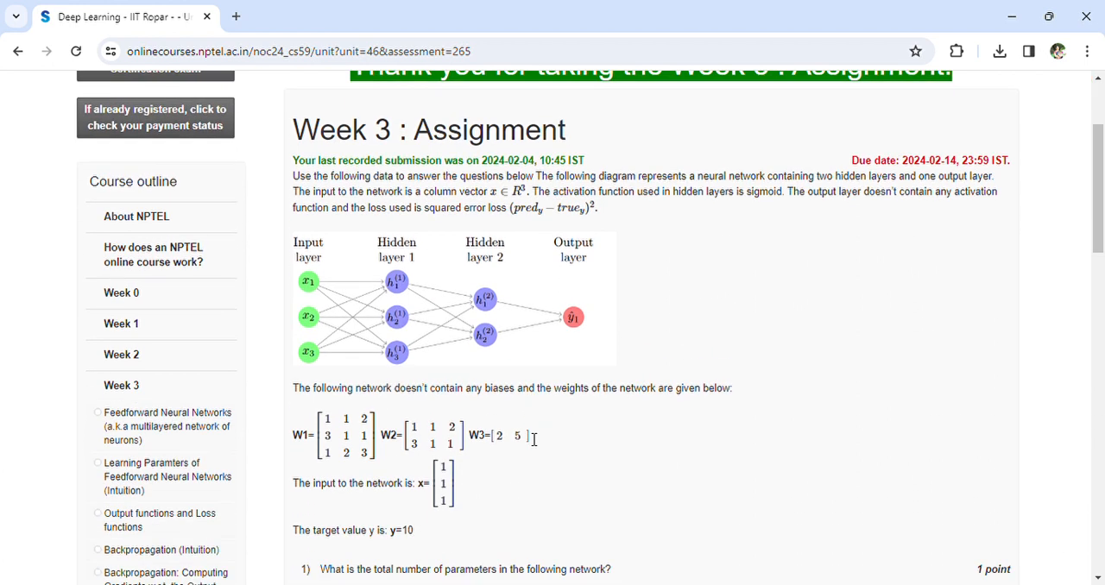
pyautogui.scroll(-3)
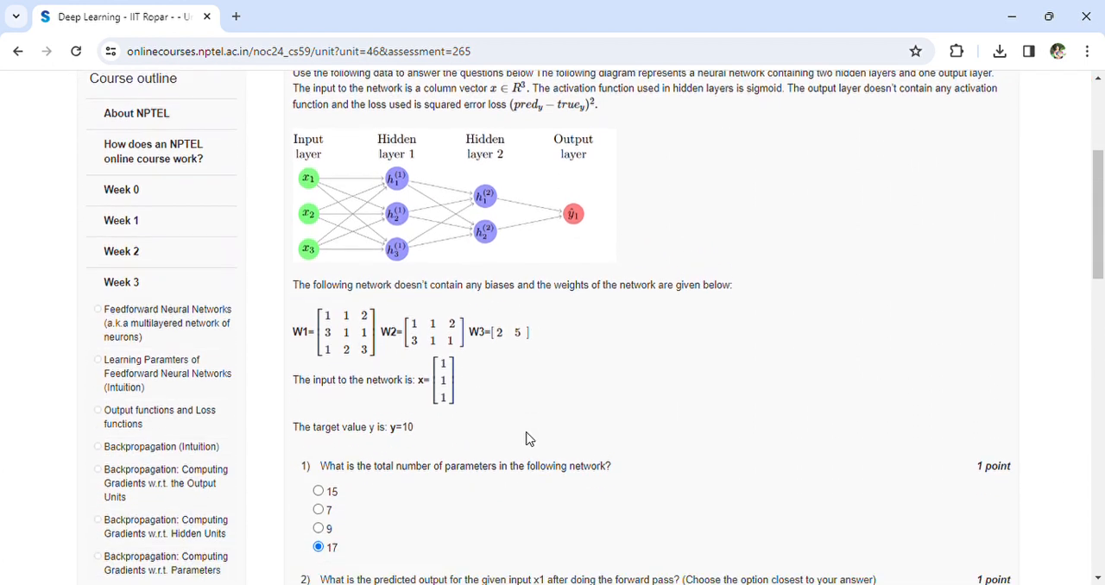
pyautogui.scroll(-3)
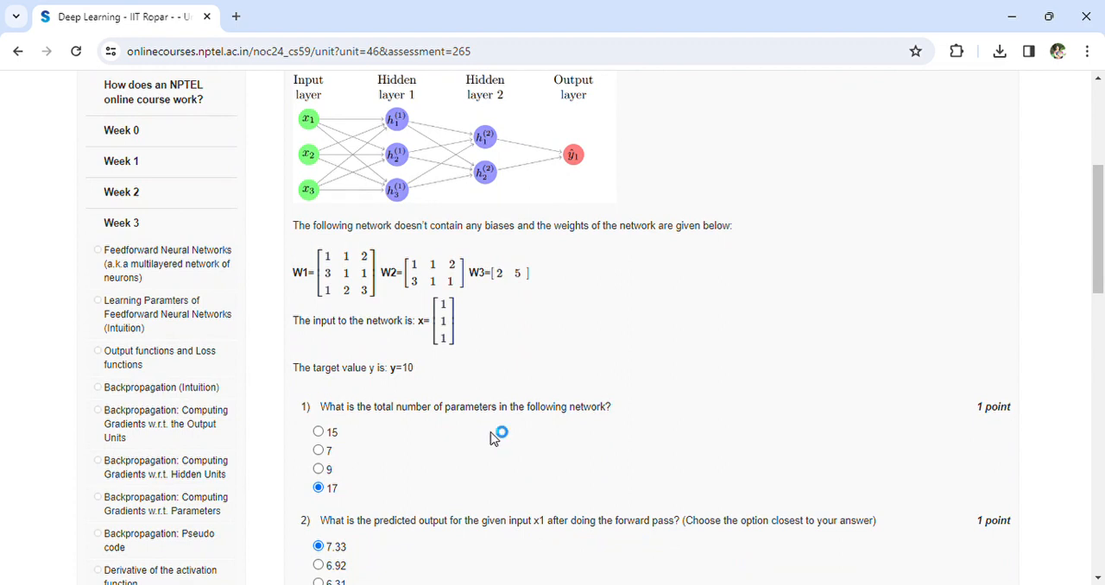
pyautogui.scroll(-3)
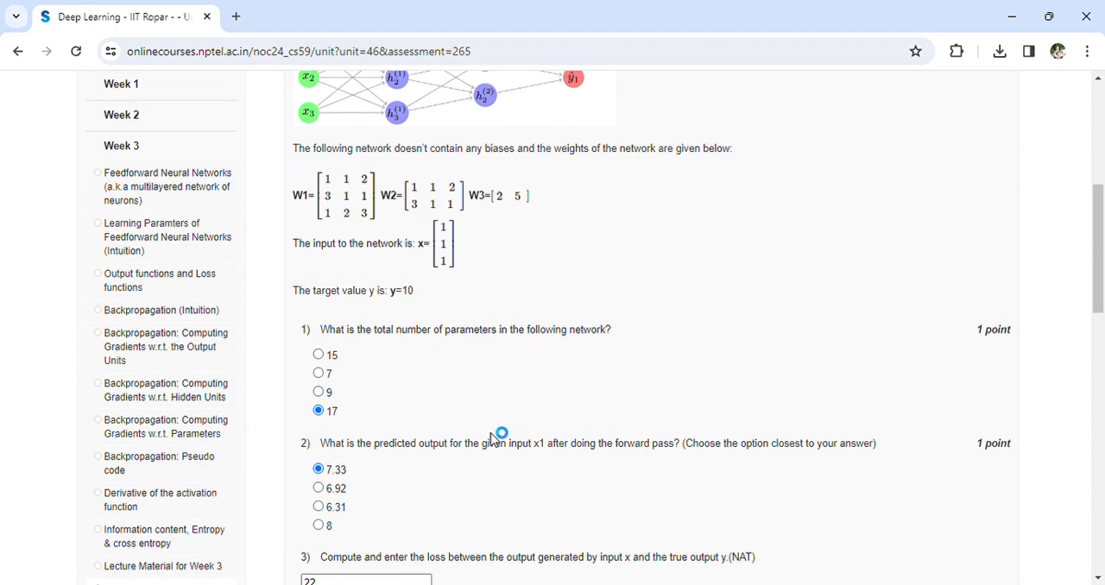
pyautogui.scroll(-3)
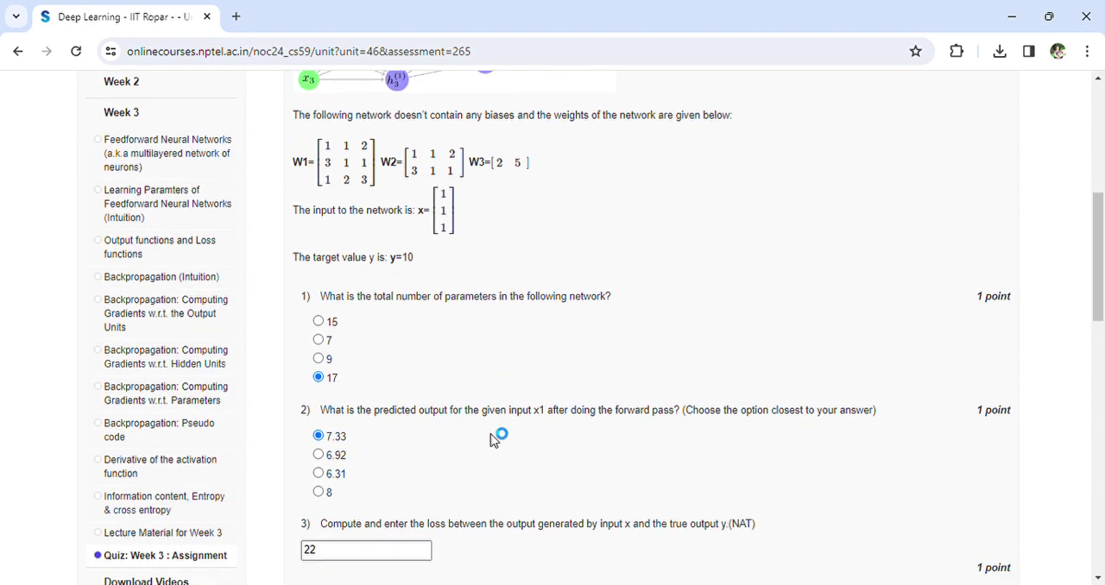
pyautogui.scroll(-3)
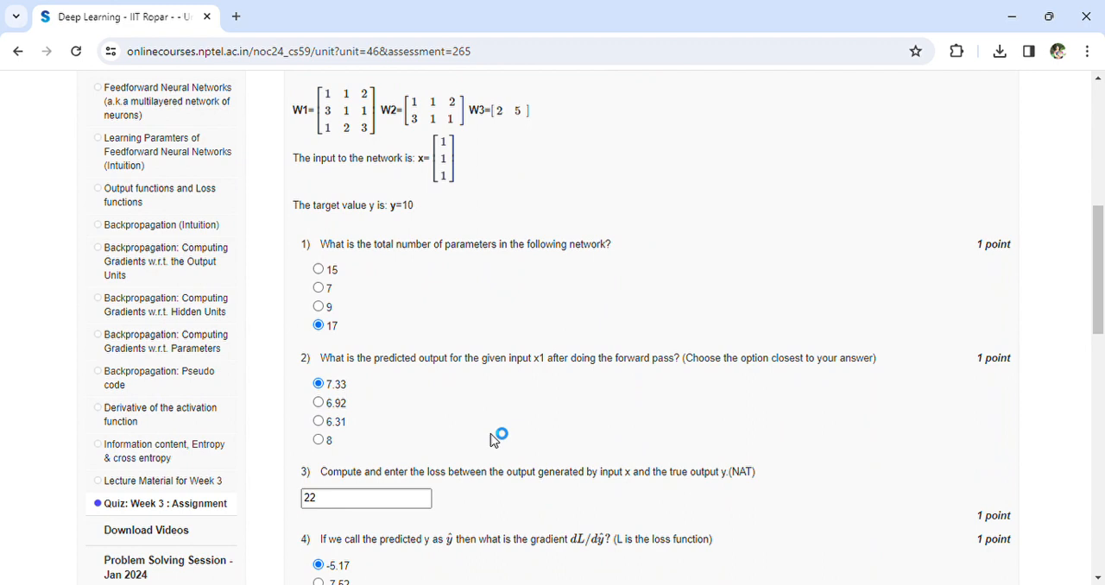
pyautogui.moveTo(515, 442)
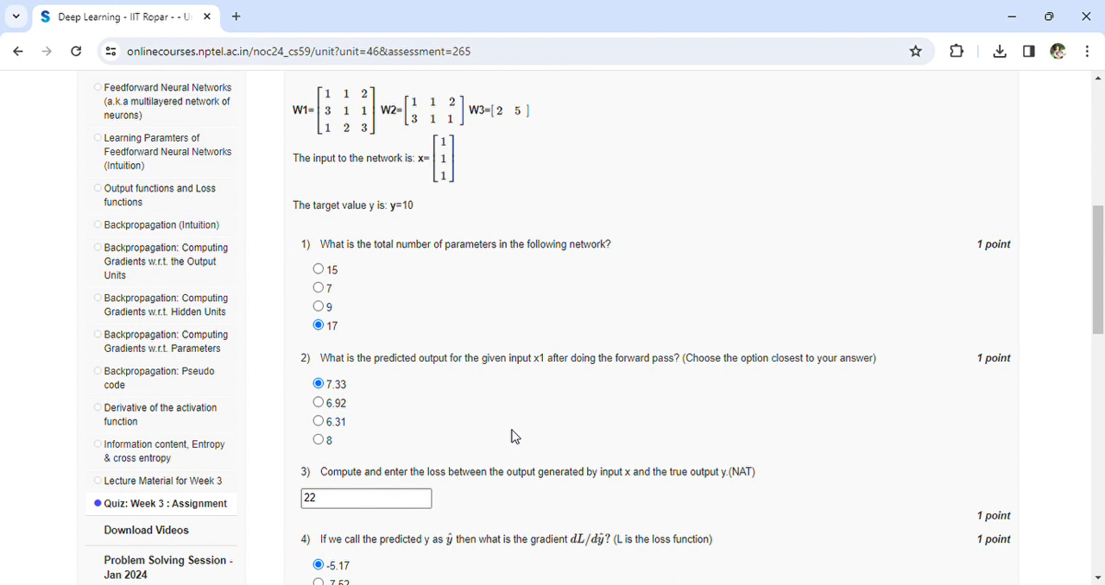
pyautogui.scroll(-3)
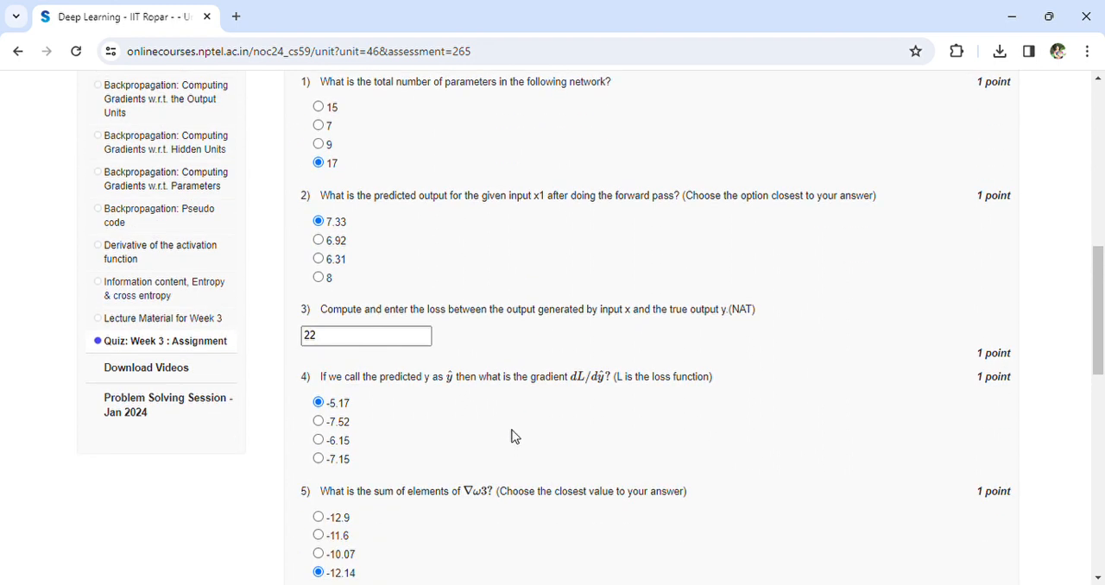
pyautogui.moveTo(527, 436)
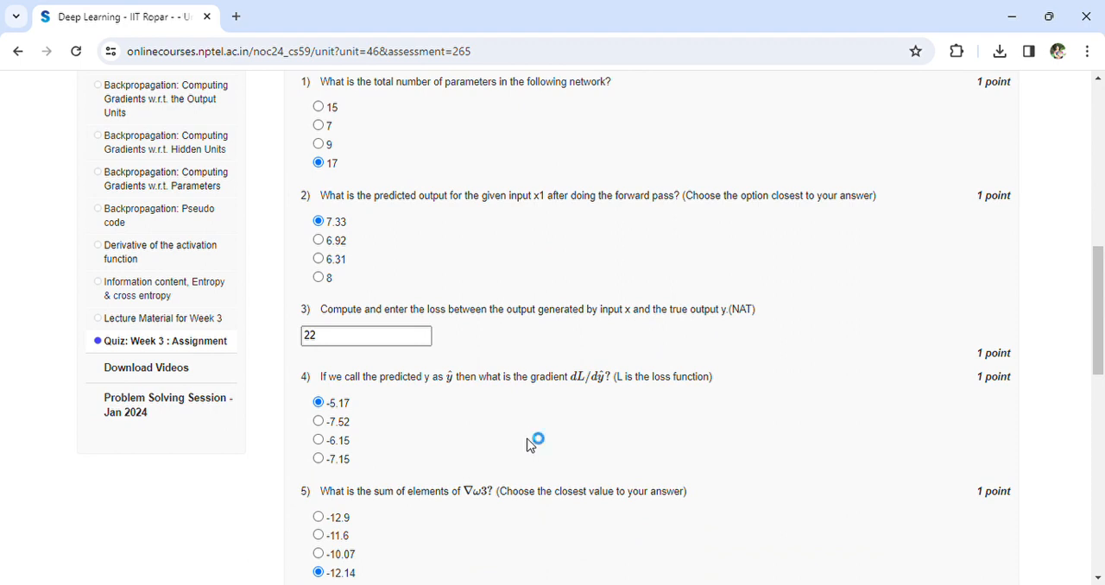
pyautogui.scroll(-3)
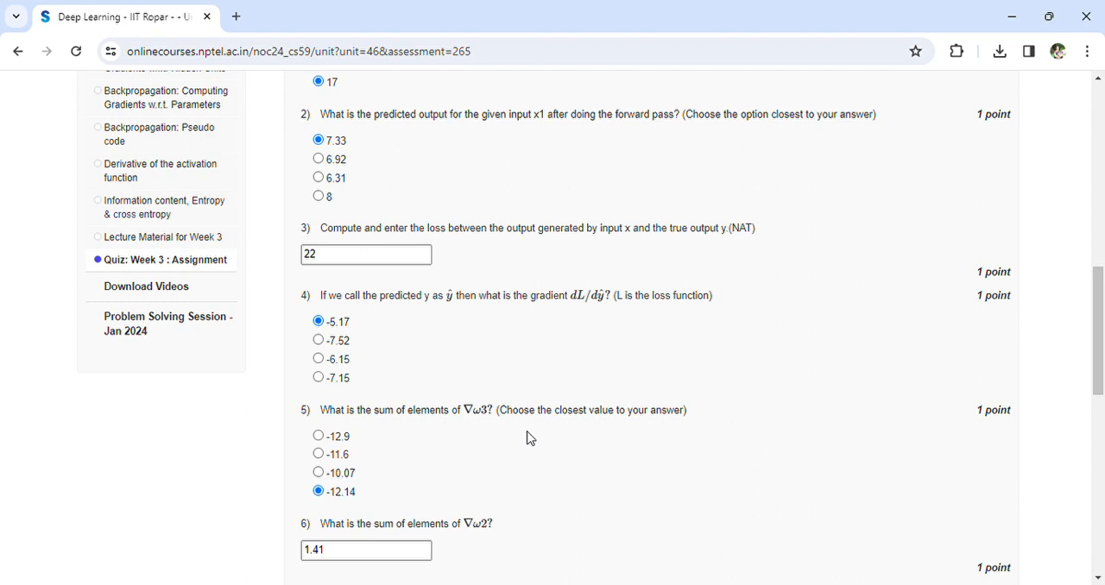
pyautogui.scroll(-3)
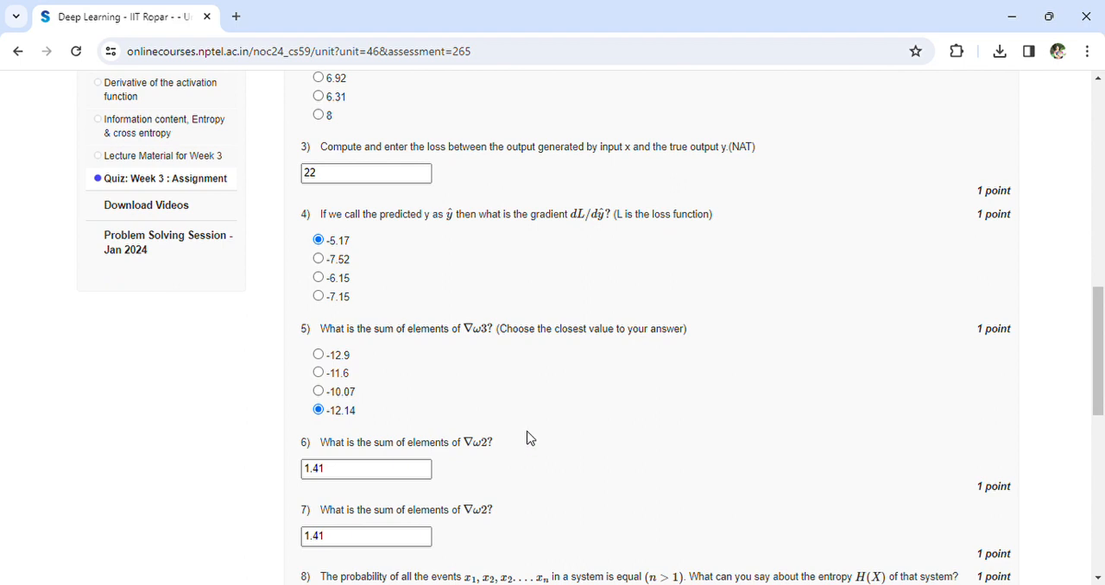
pyautogui.moveTo(486, 398)
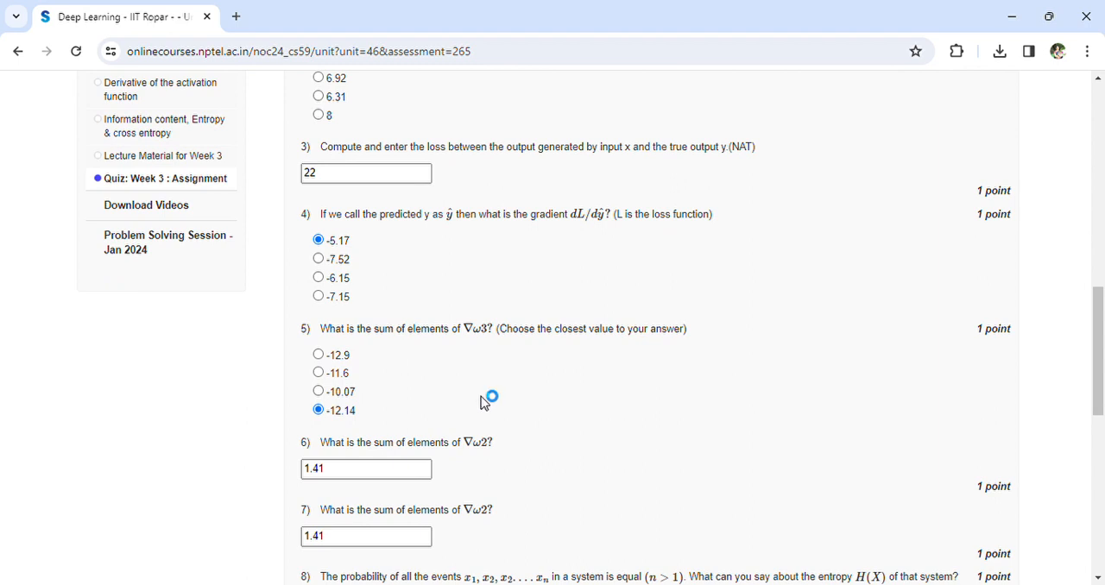
pyautogui.moveTo(343, 432)
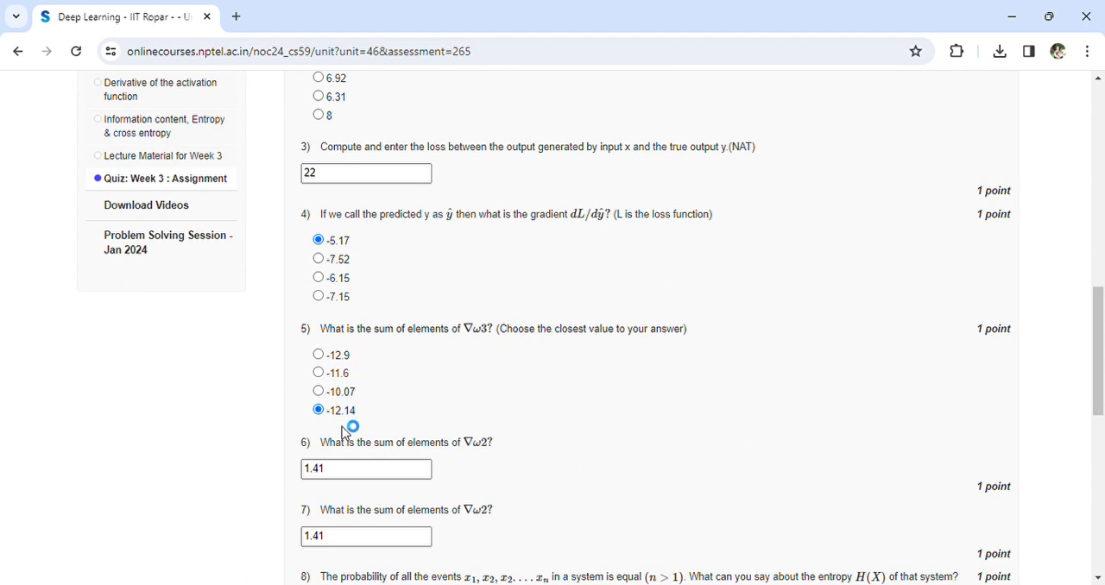
pyautogui.scroll(-3)
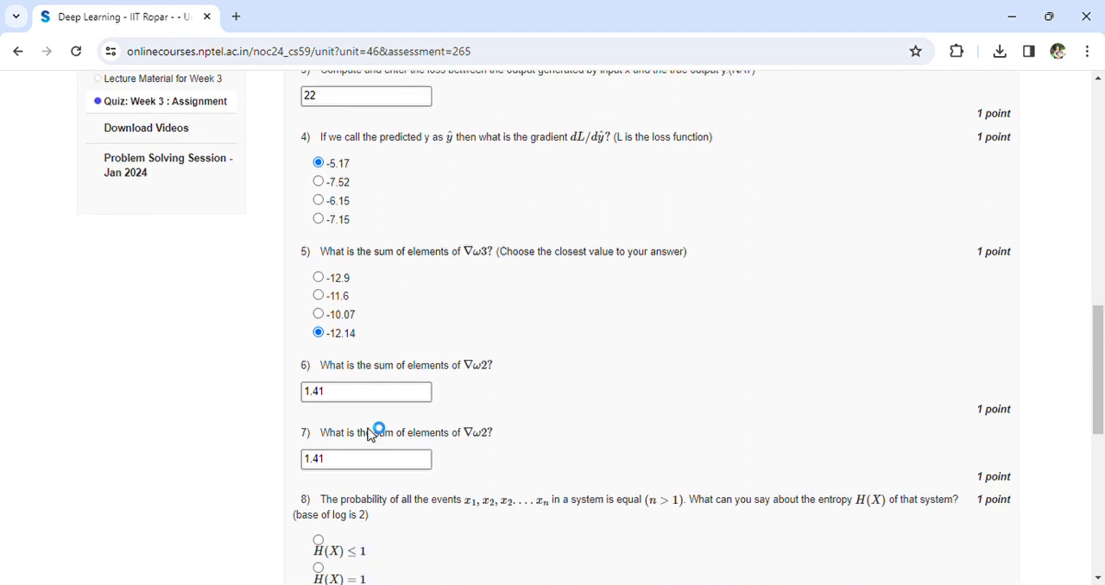
pyautogui.scroll(-3)
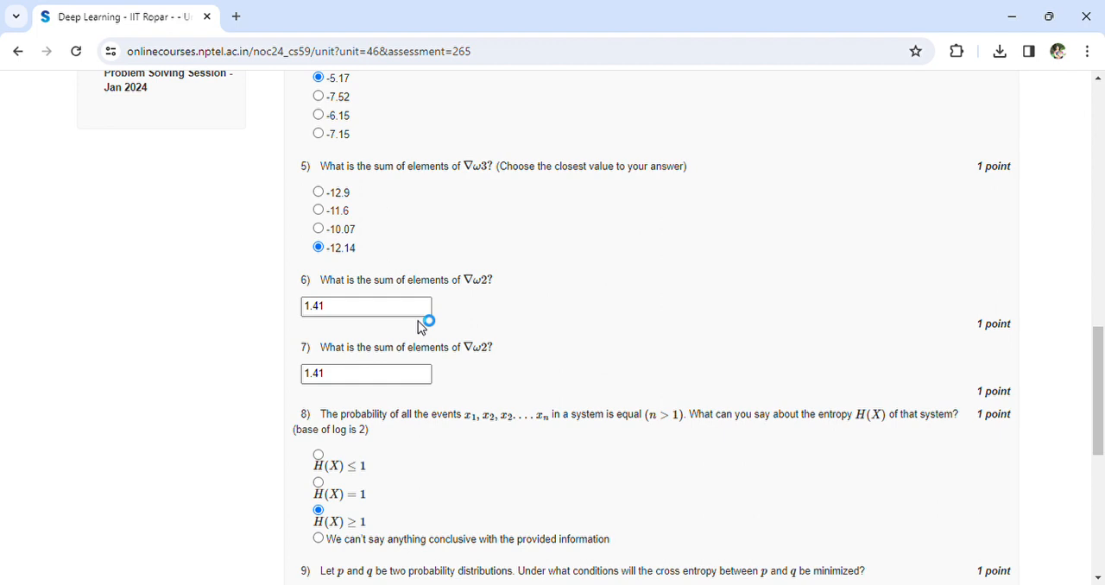
pyautogui.moveTo(448, 368)
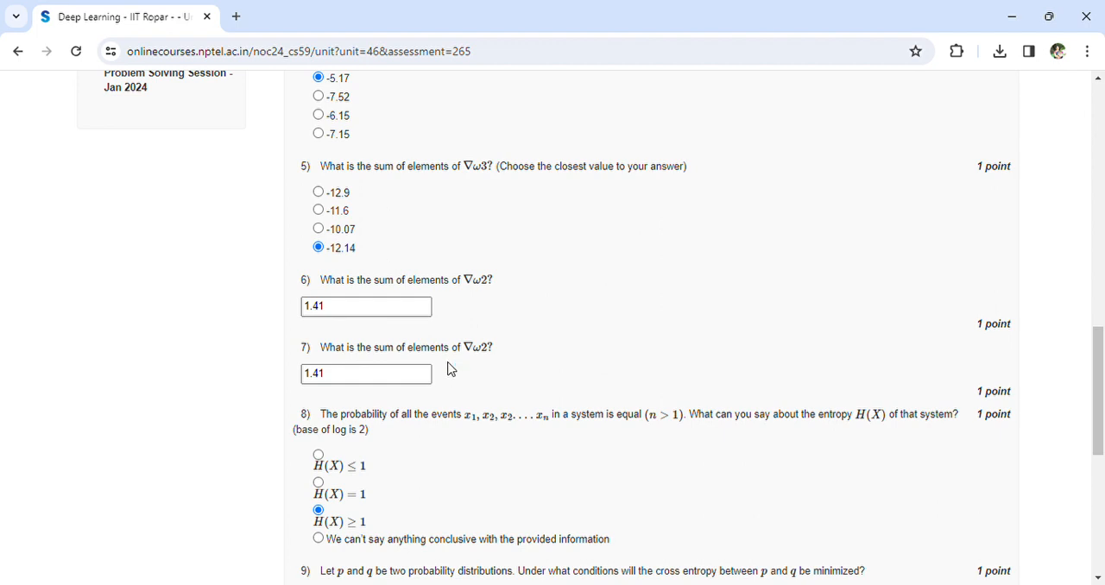
pyautogui.scroll(-3)
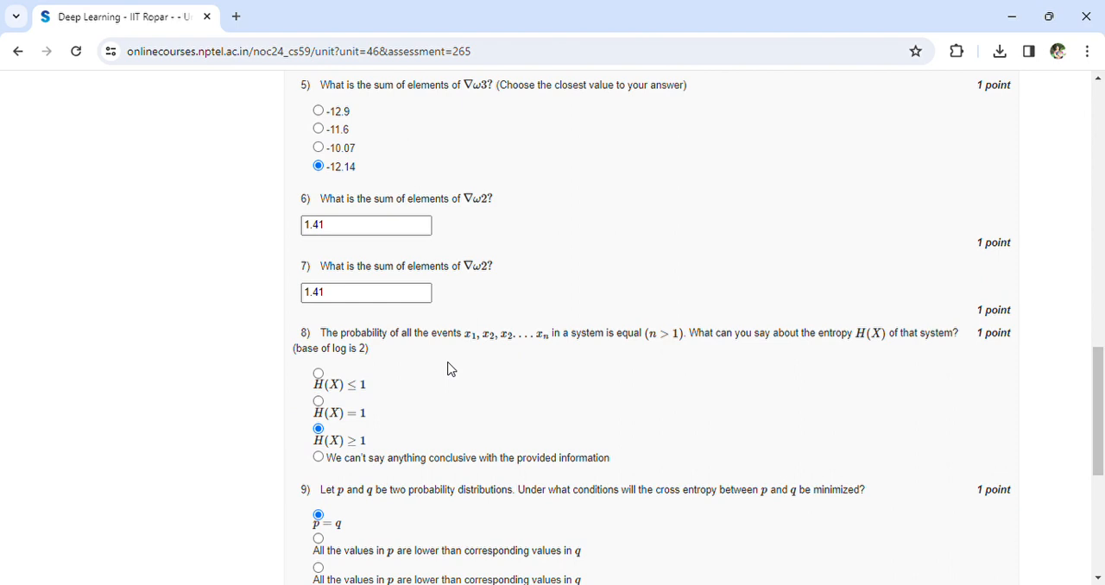
pyautogui.moveTo(512, 366)
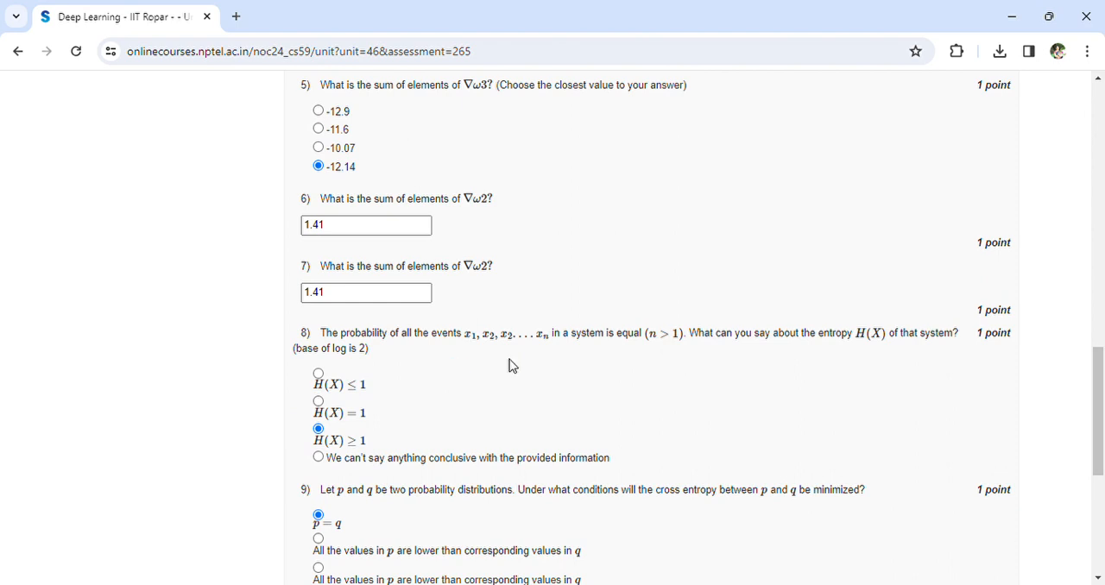
pyautogui.moveTo(566, 364)
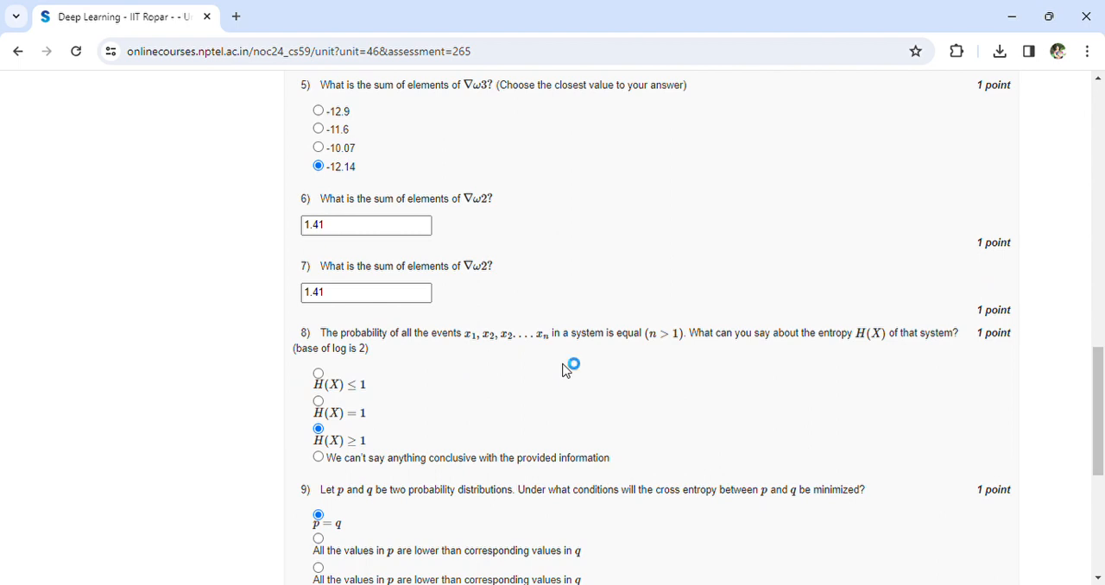
pyautogui.scroll(-3)
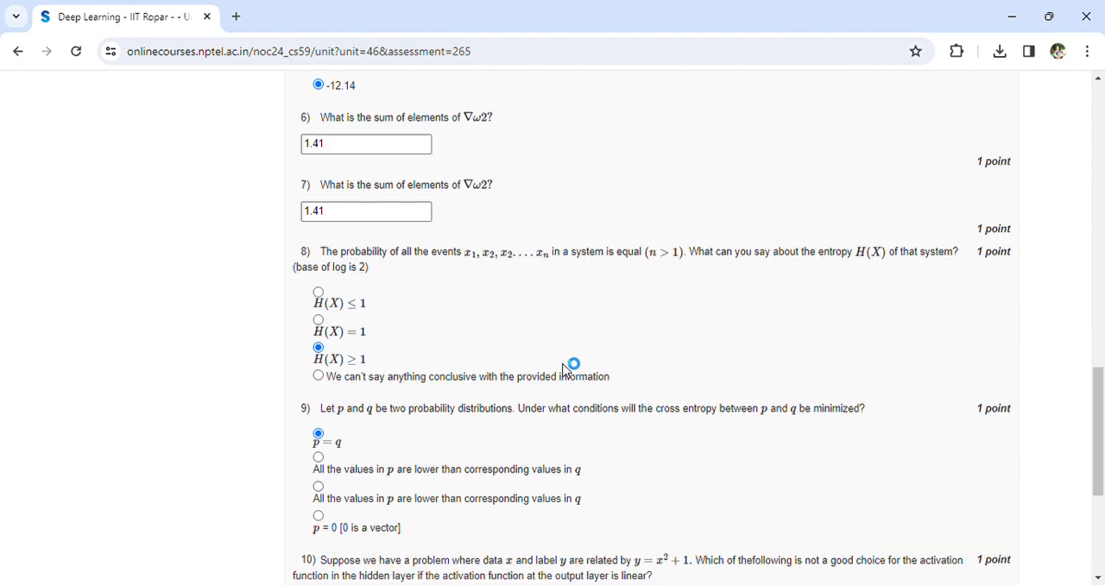
pyautogui.scroll(-3)
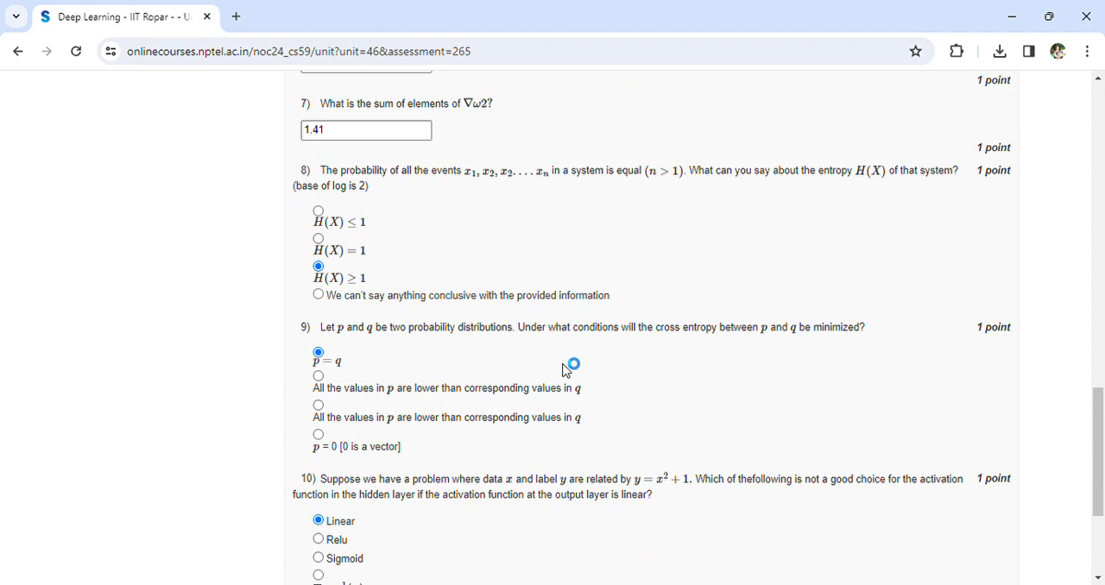
pyautogui.moveTo(568, 371)
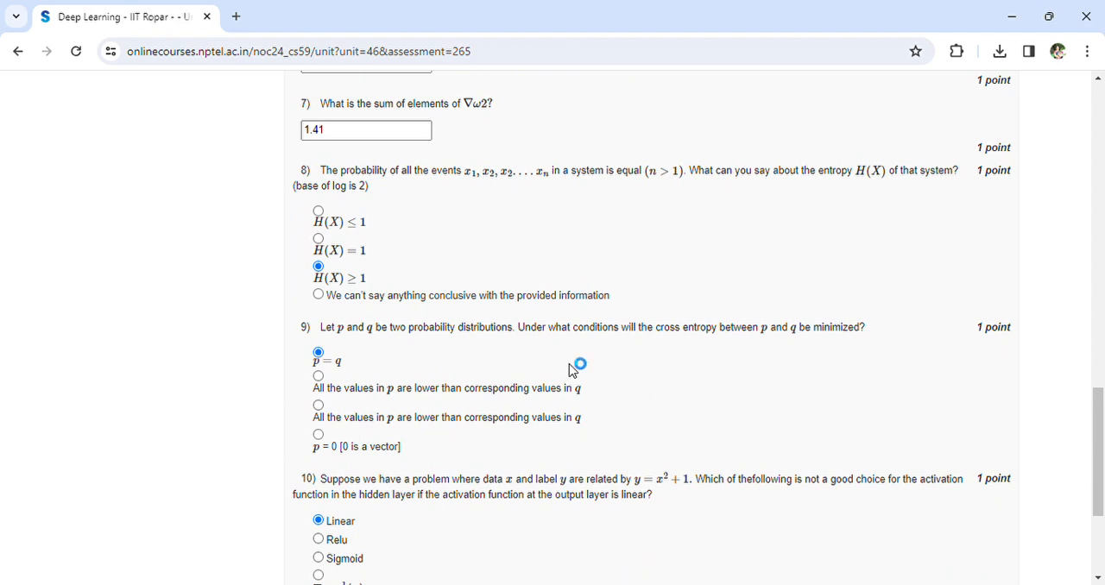
pyautogui.moveTo(647, 375)
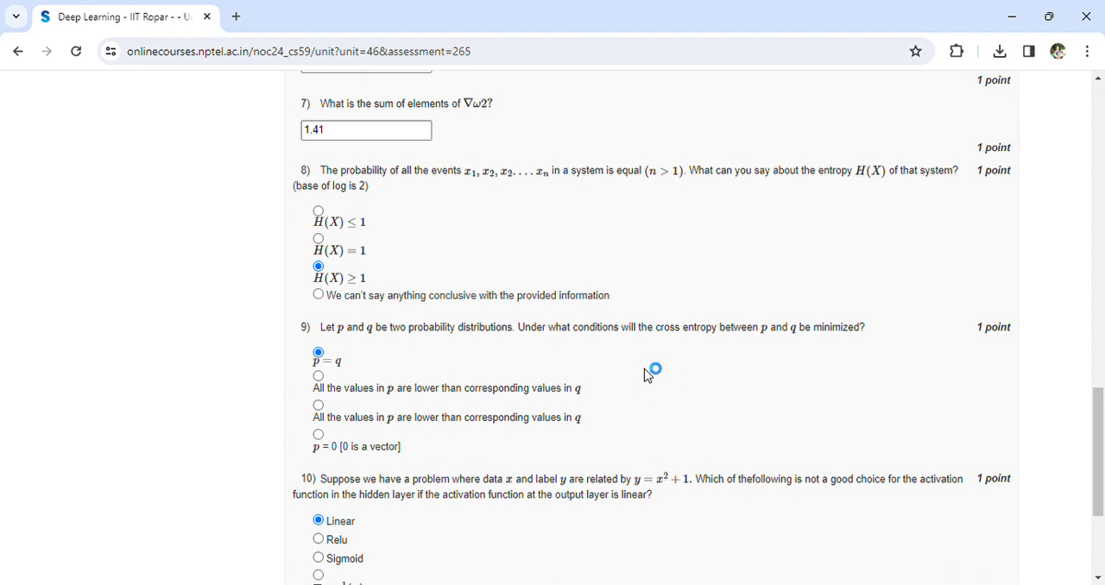
pyautogui.scroll(-3)
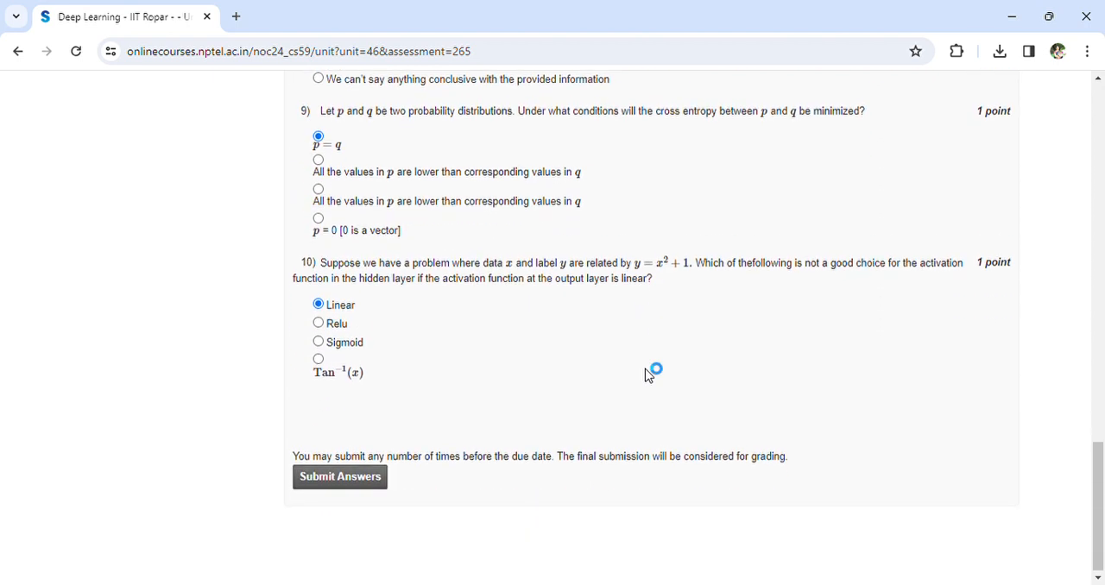
pyautogui.scroll(3)
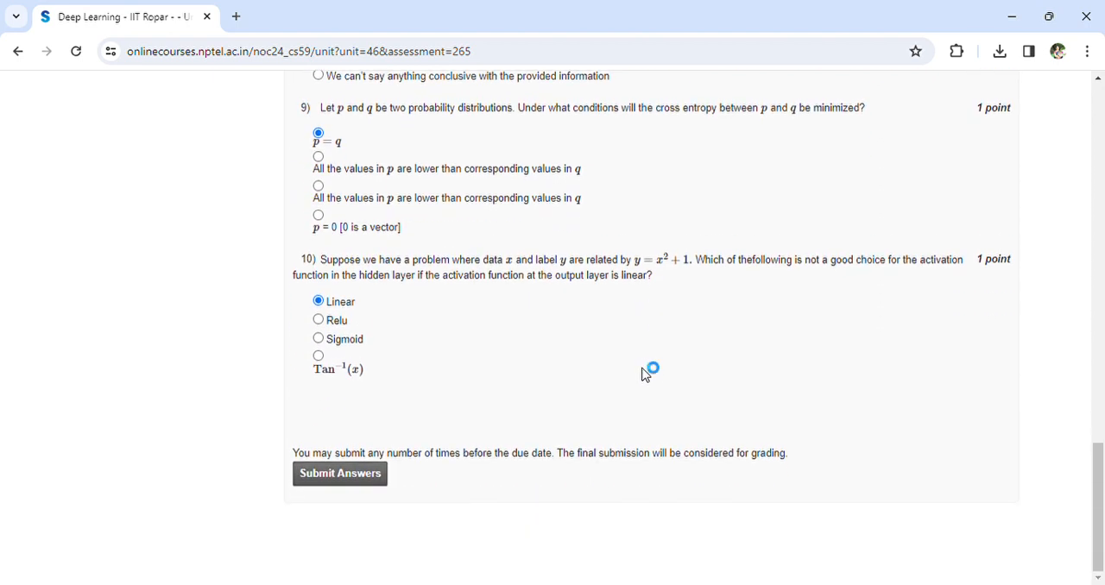
pyautogui.moveTo(645, 368)
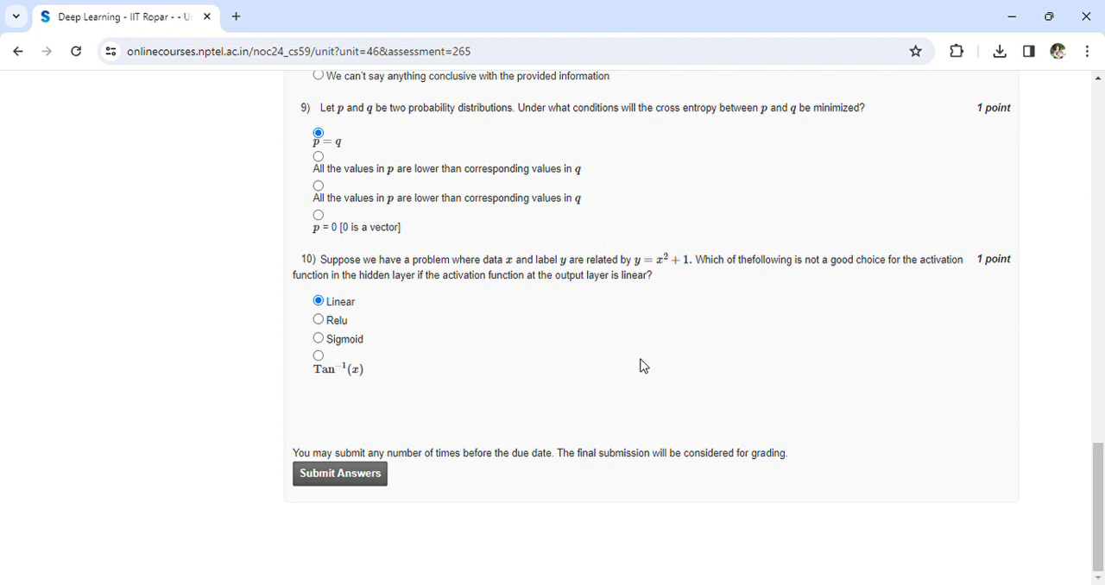
pyautogui.moveTo(640, 366)
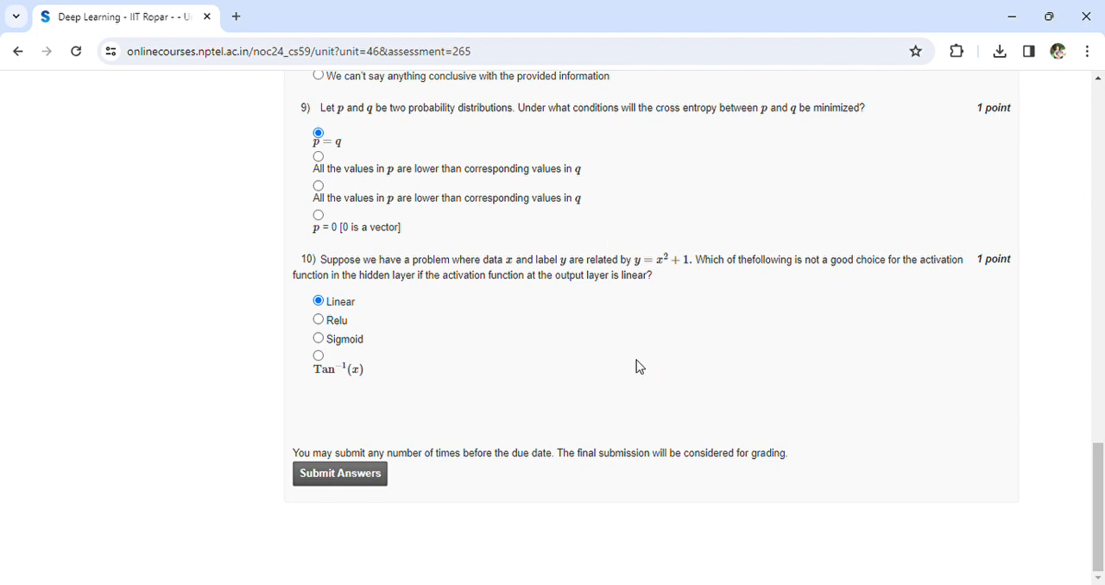
pyautogui.moveTo(387, 418)
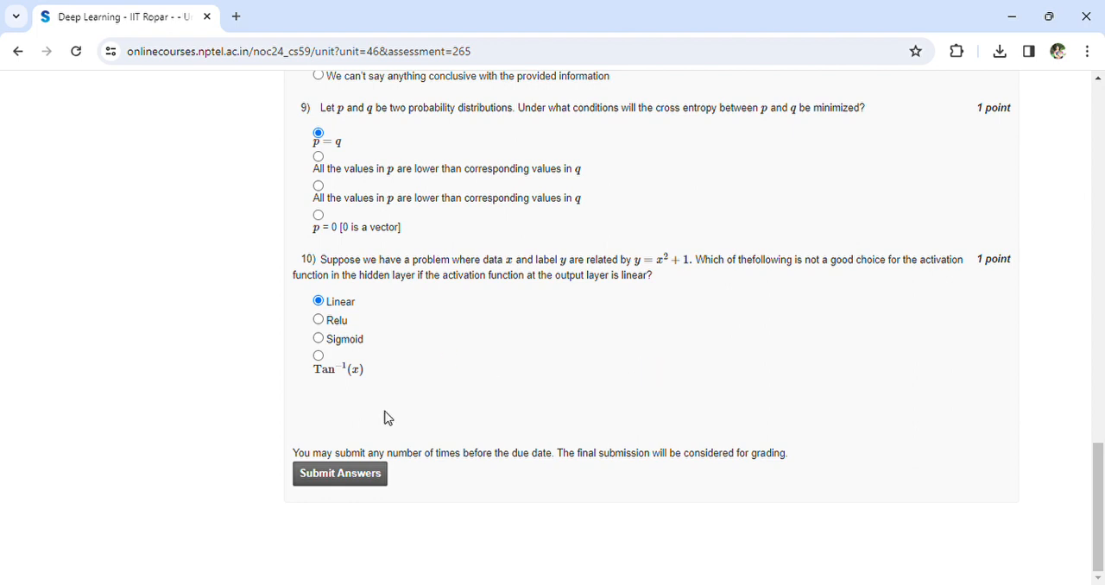
# Submit the Week 3 answers and close the 'Assessment submitted' notice.
pyautogui.click(339, 473)
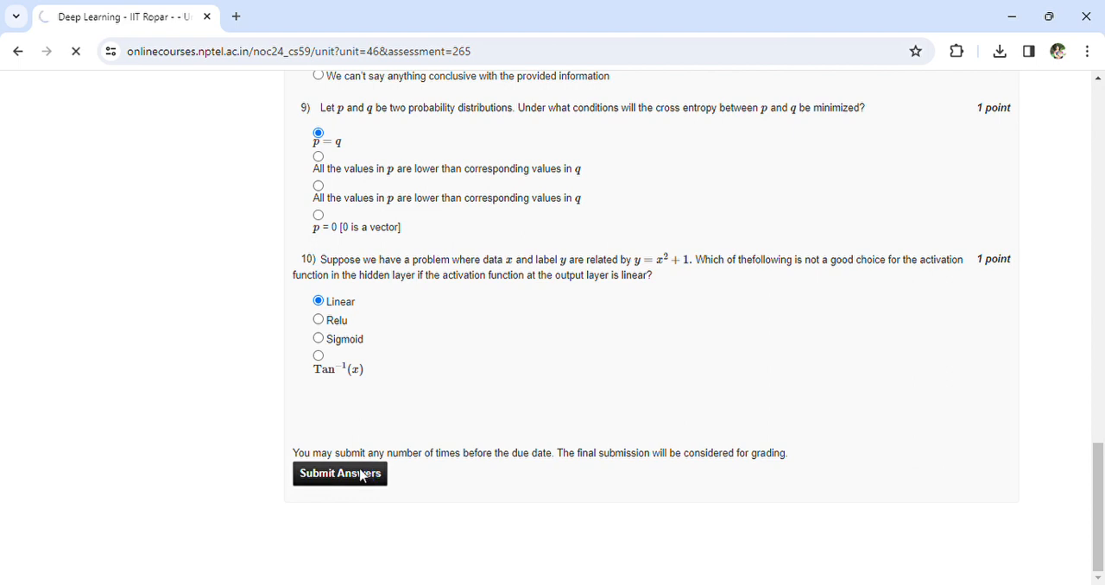
pyautogui.click(339, 473)
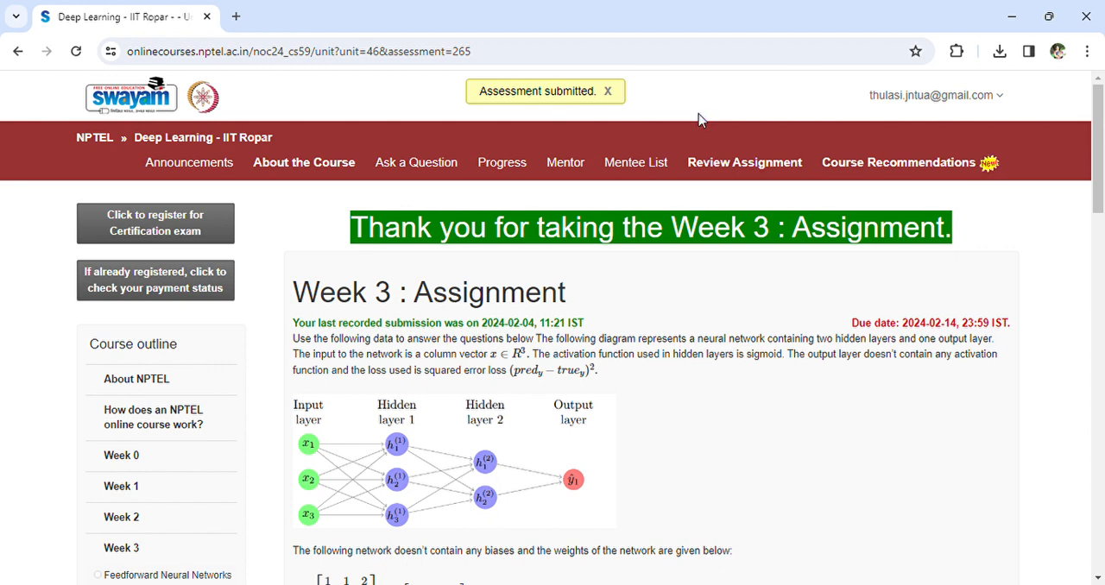
pyautogui.click(608, 90)
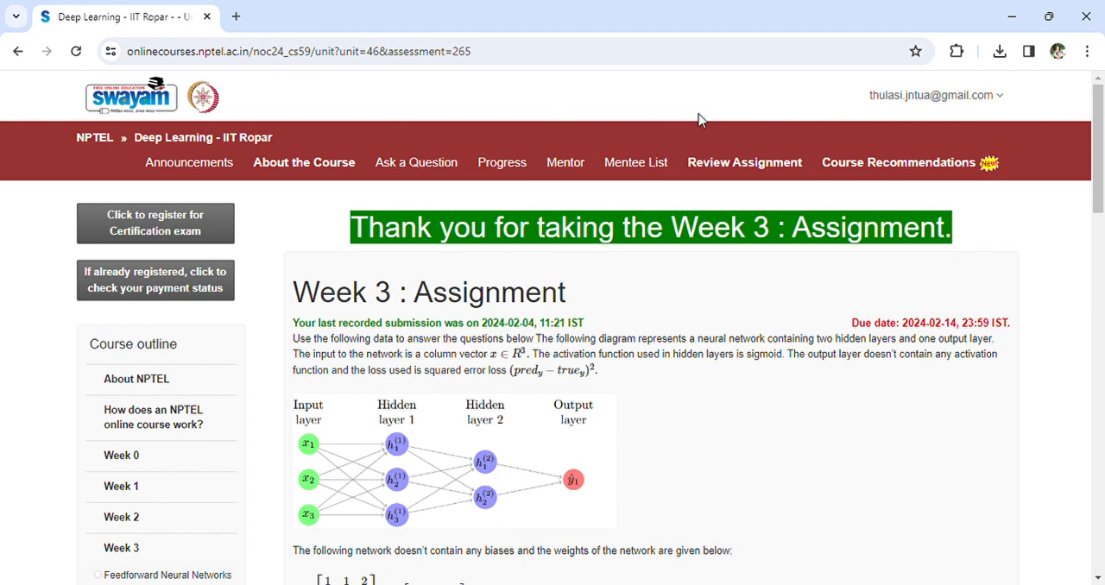